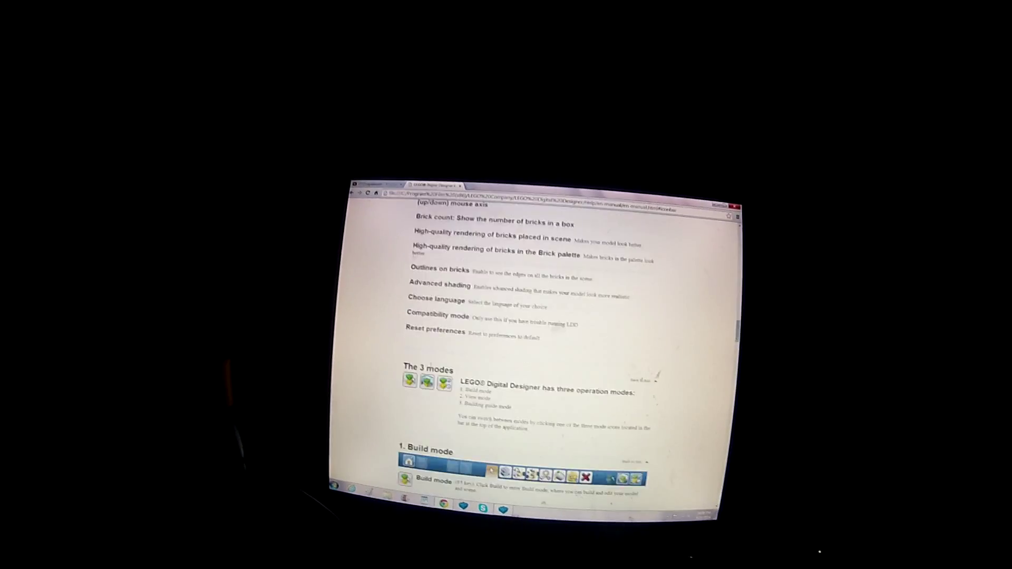
# Scroll the LDD help manual down to 'The 3 modes' section
pyautogui.scroll(-3)
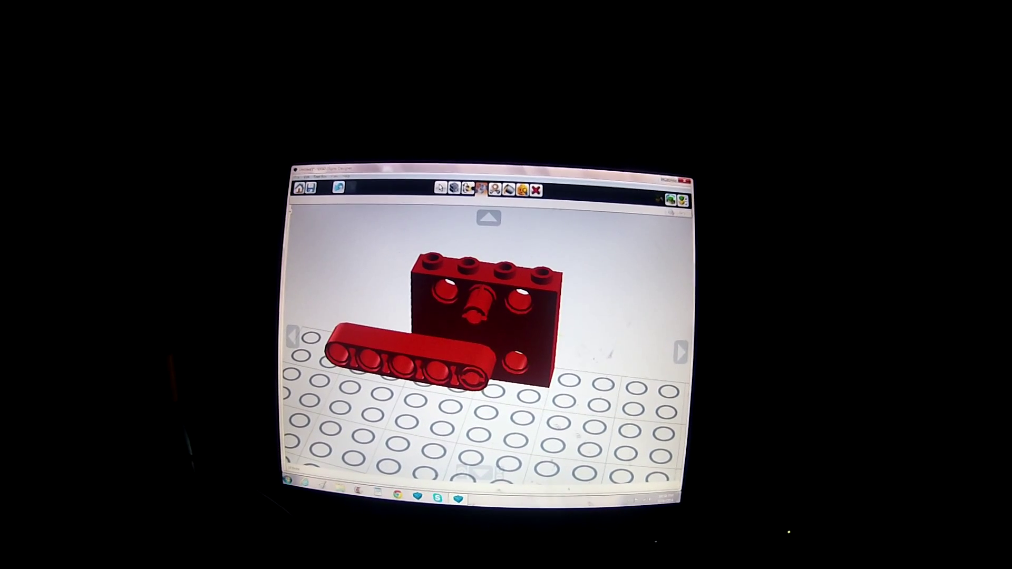
# Place the red Technic brick and red 5-hole Technic beam on the baseplate
pyautogui.click(398, 366)
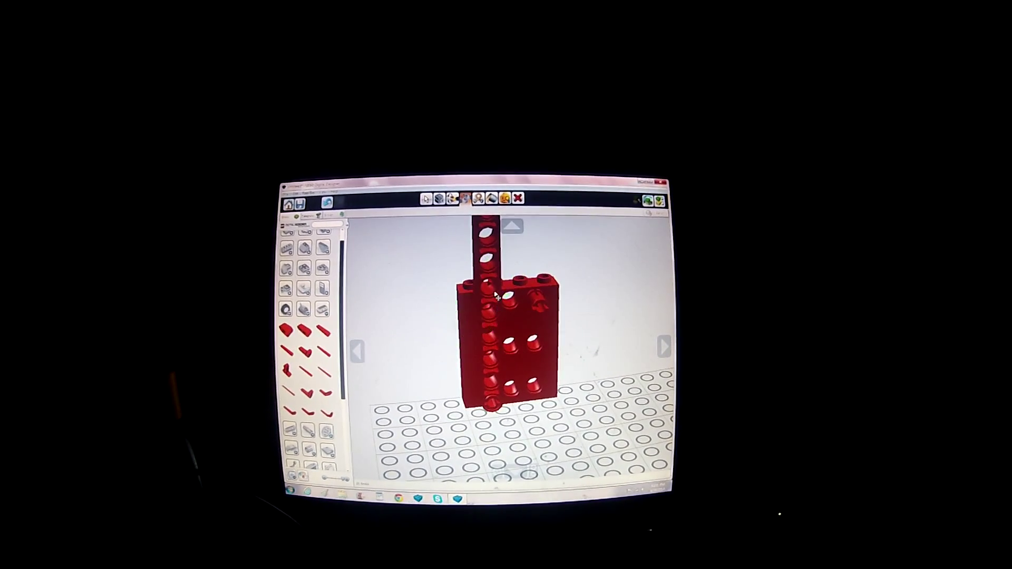
# Snap the upright beam's connection point to the brick's edge hole with Hinge Align
pyautogui.click(504, 297)
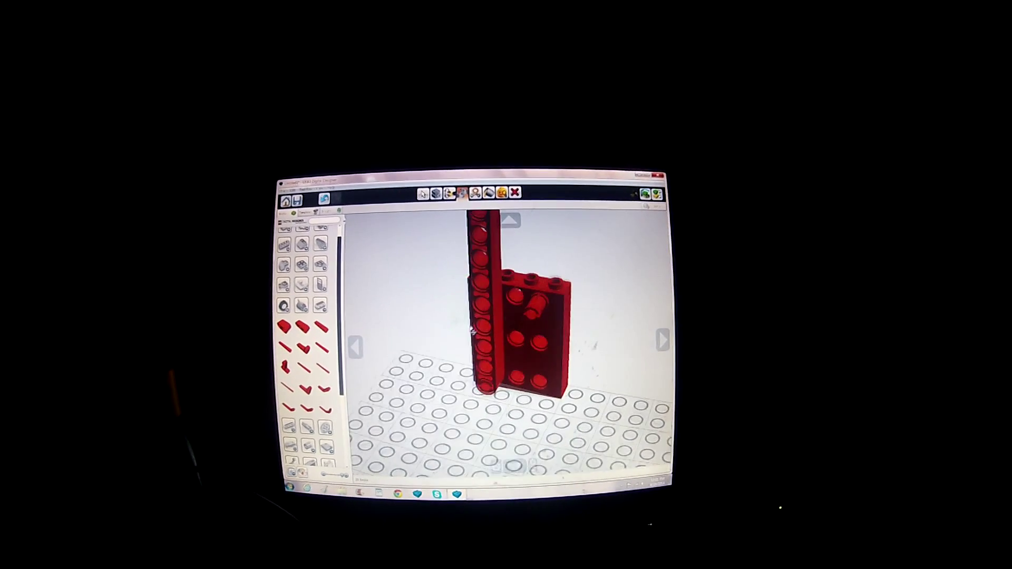
pyautogui.click(530, 311)
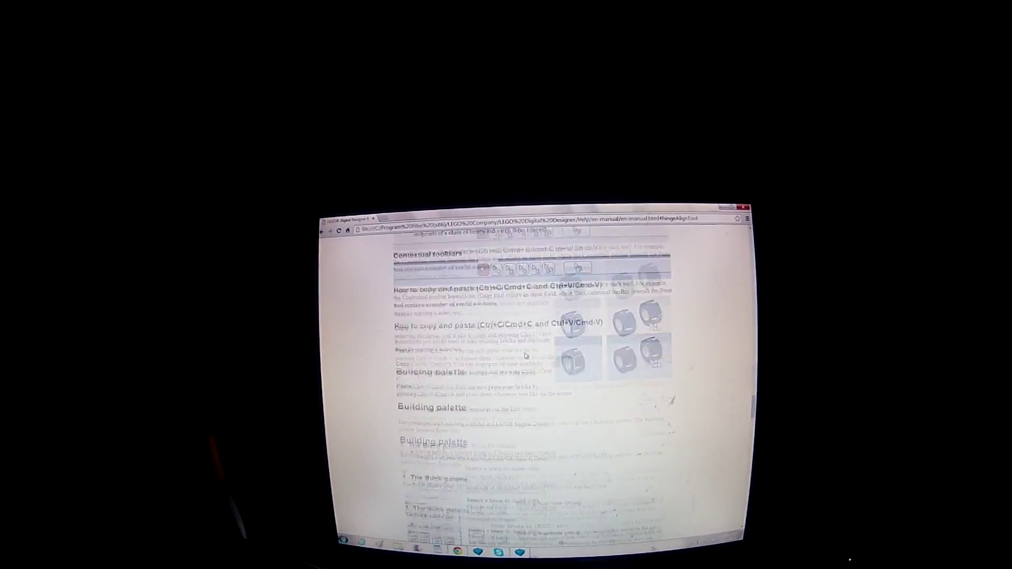
# Scroll the help manual past import/export to the Keyboard shortcuts table
pyautogui.scroll(-3)
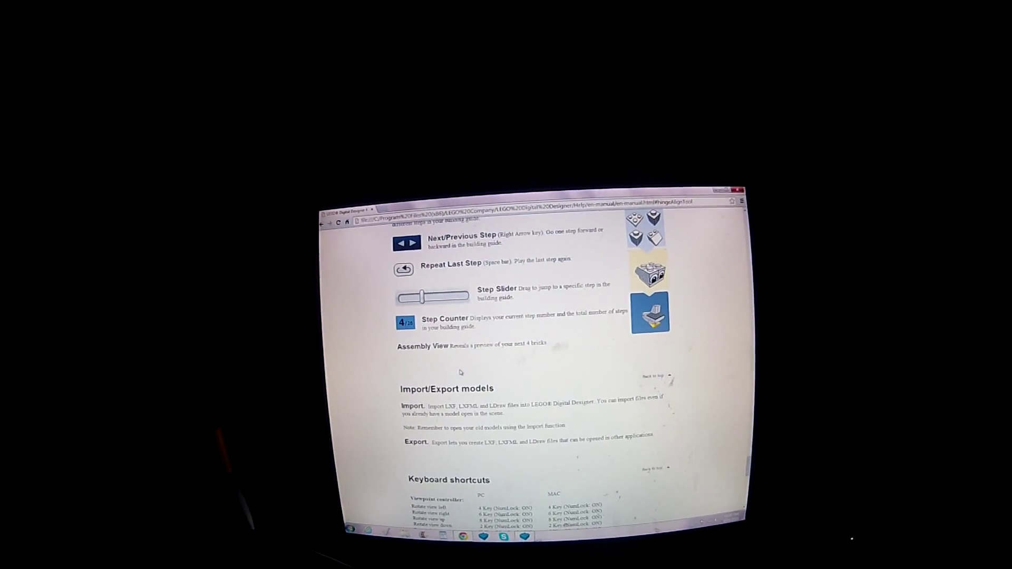
pyautogui.scroll(-3)
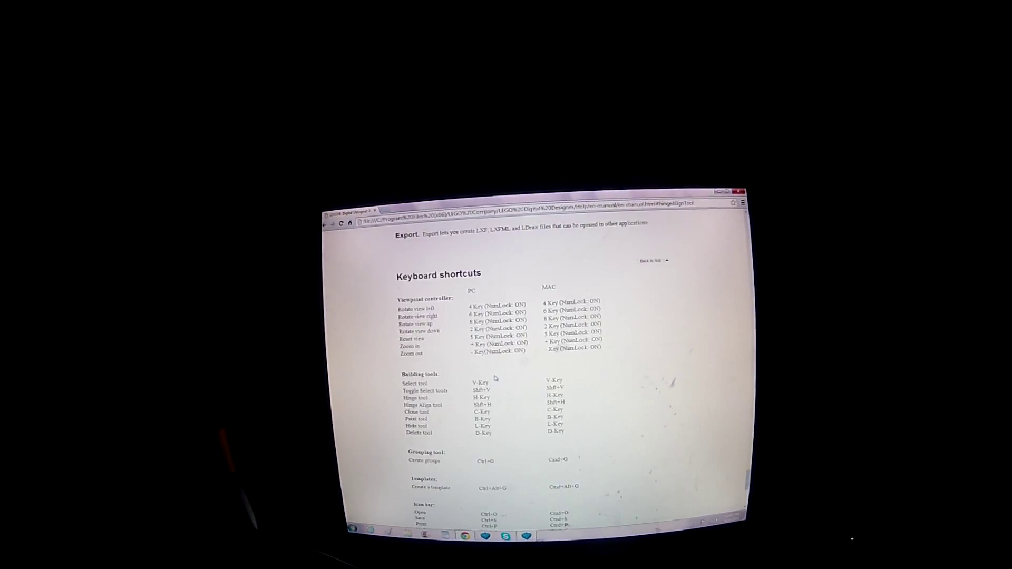